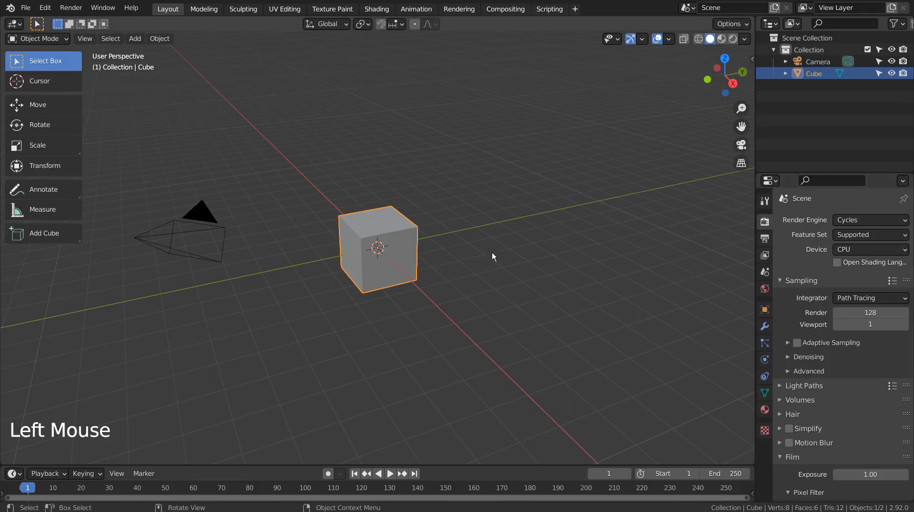
Add two Array modifiers, Count 20 with Relative Offset 1.2 along X and along Y.
left_click(841, 219)
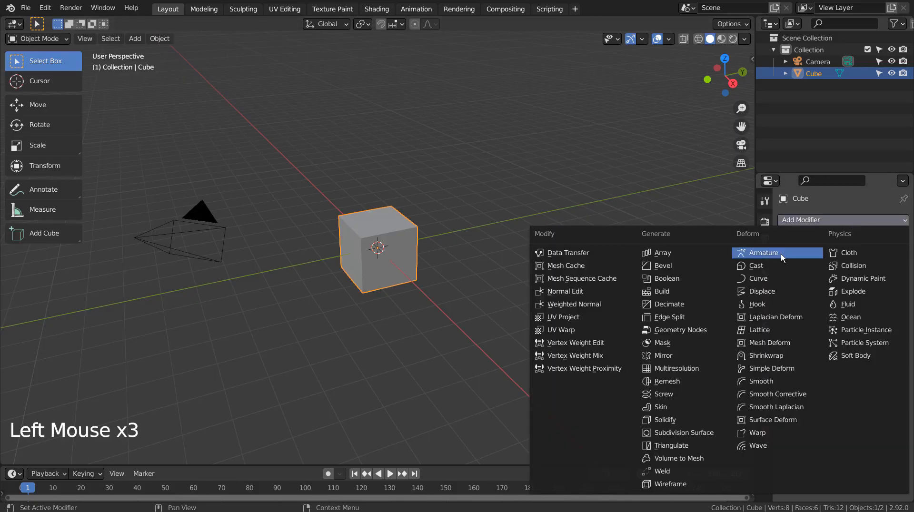
left_click(662, 253)
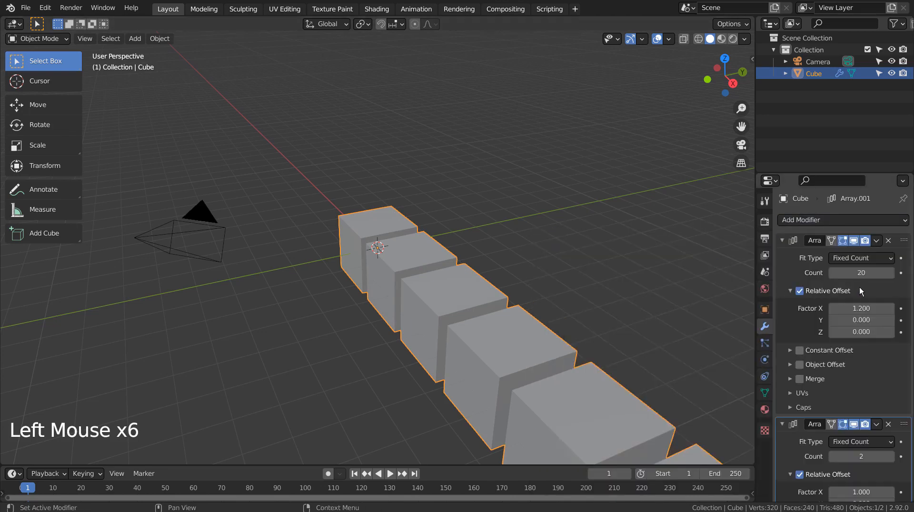
scroll("down", 3)
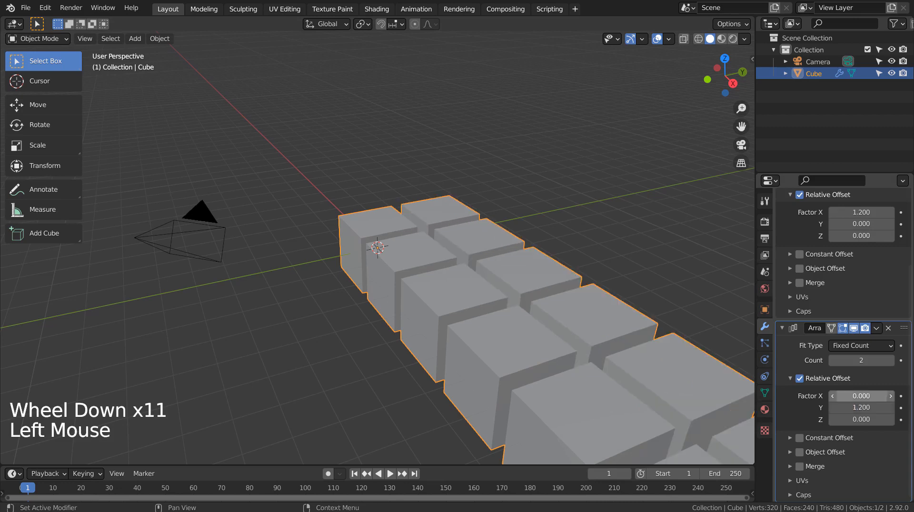
left_click(861, 360)
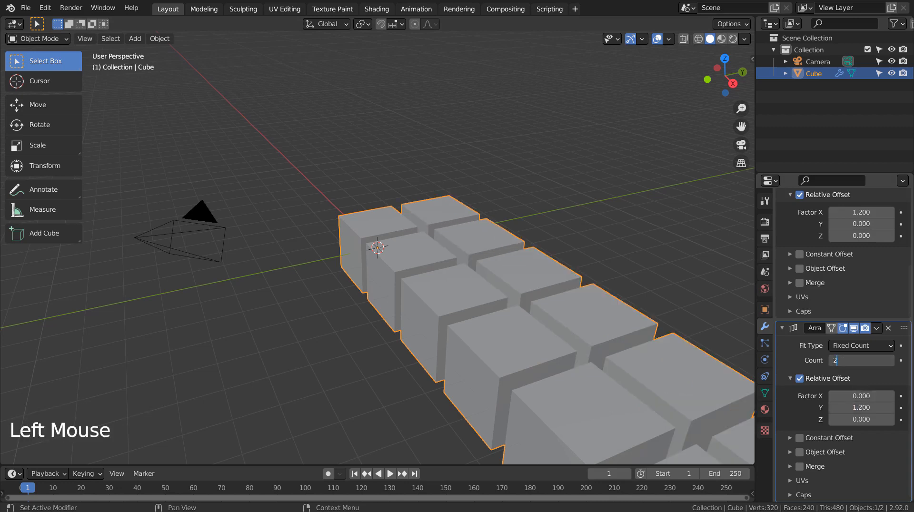
scroll("down", 3)
type("0")
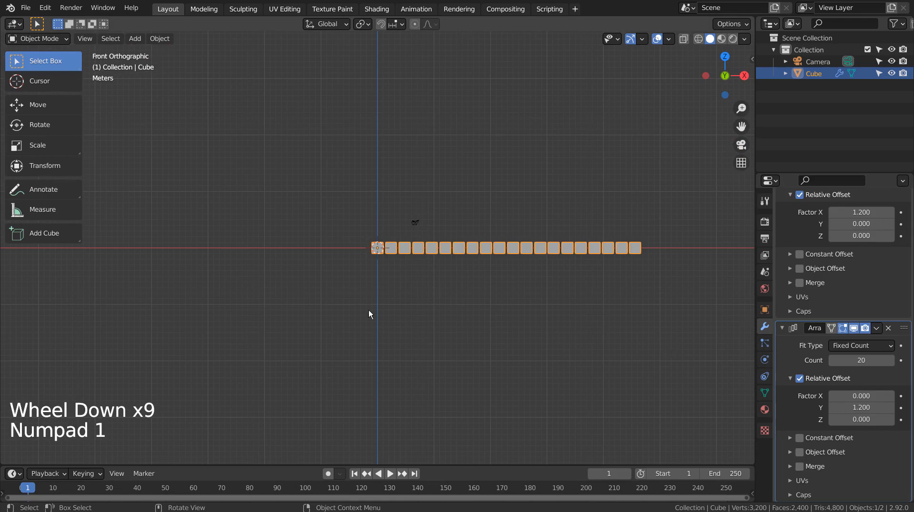
Add a Point curve set to 3D and extrude its points into a zigzag path.
key("shift+a")
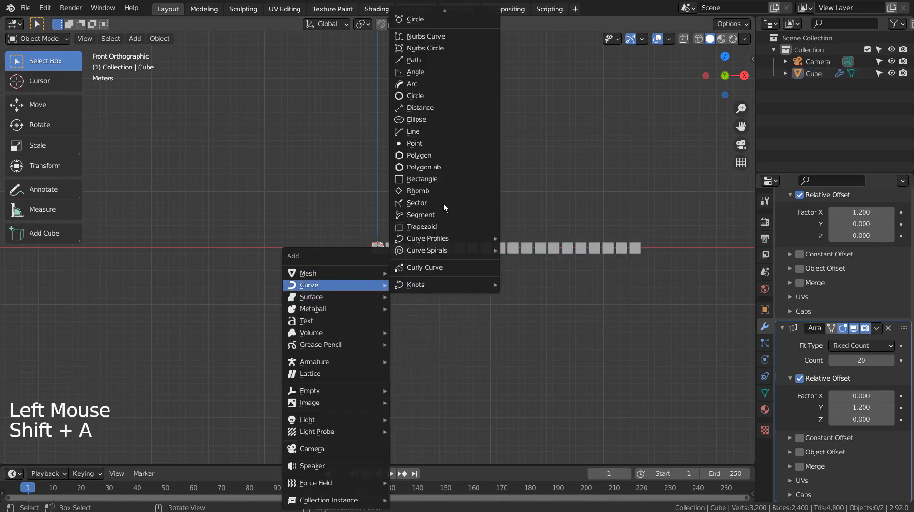
left_click(415, 143)
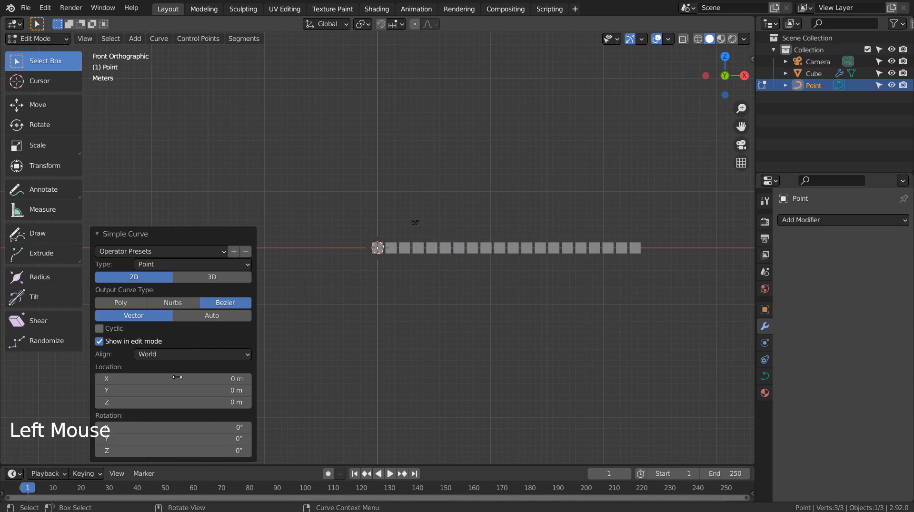
left_click(212, 277)
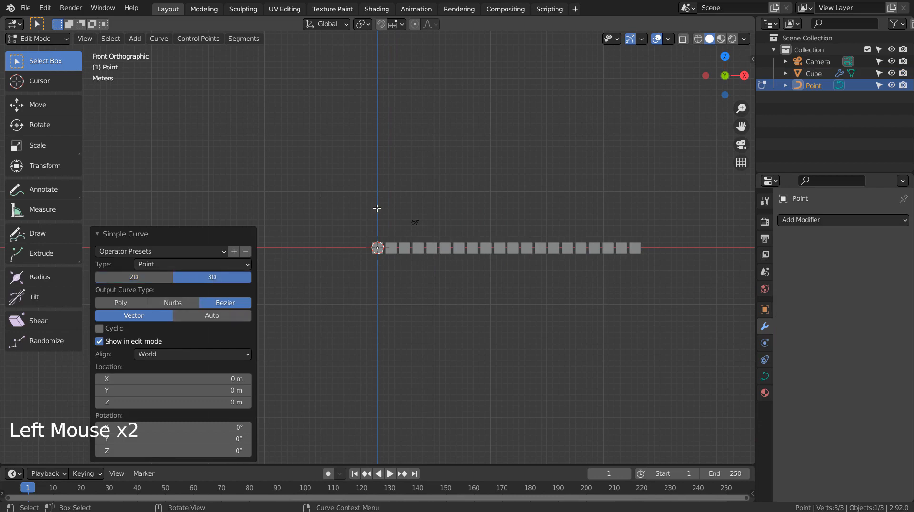
key("e")
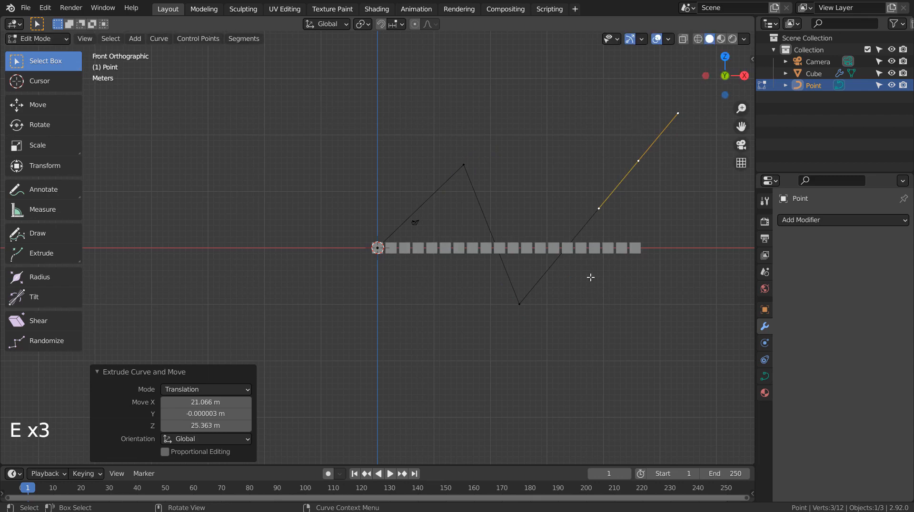
key("Tab")
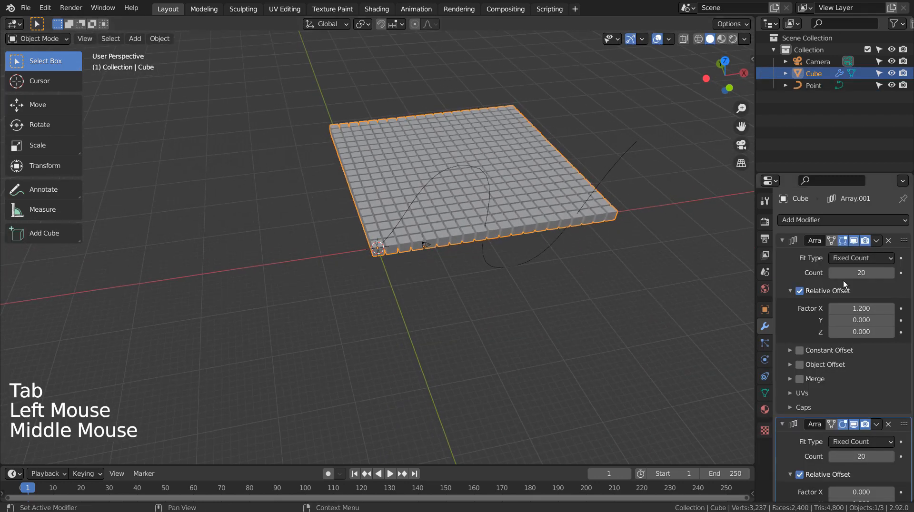
Add a Curve modifier using the Point curve and scale the bent grid up about 2x.
left_click(841, 220)
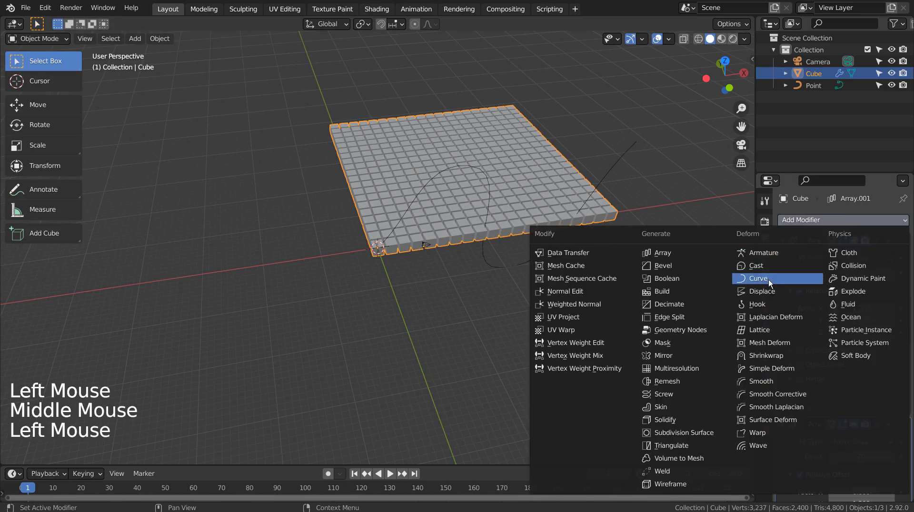
left_click(760, 278)
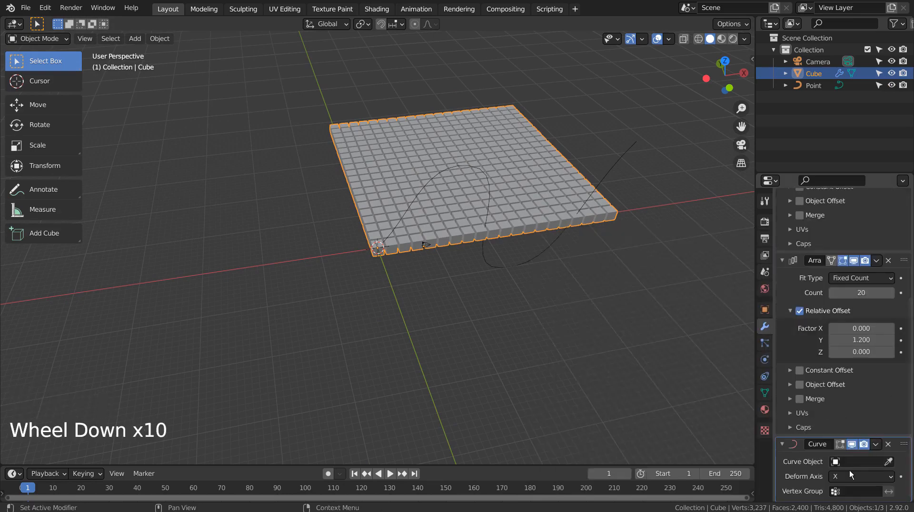
left_click(857, 461)
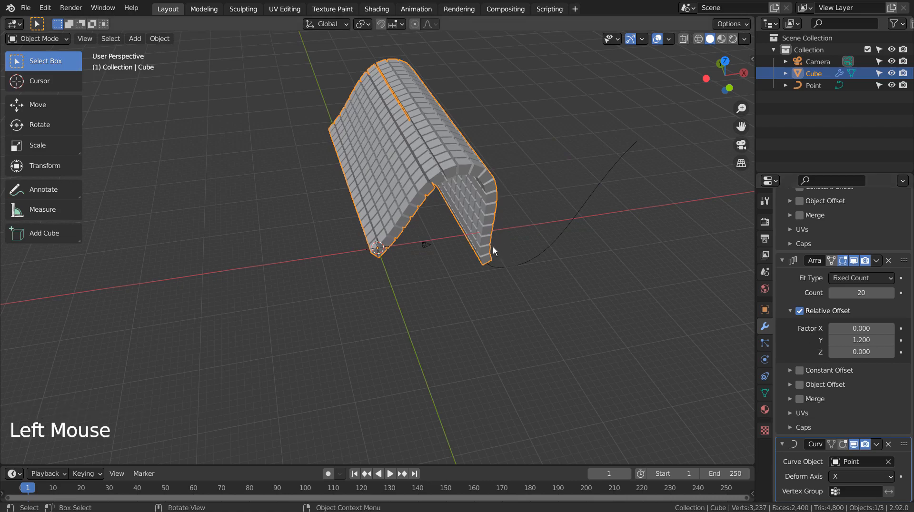
key("s")
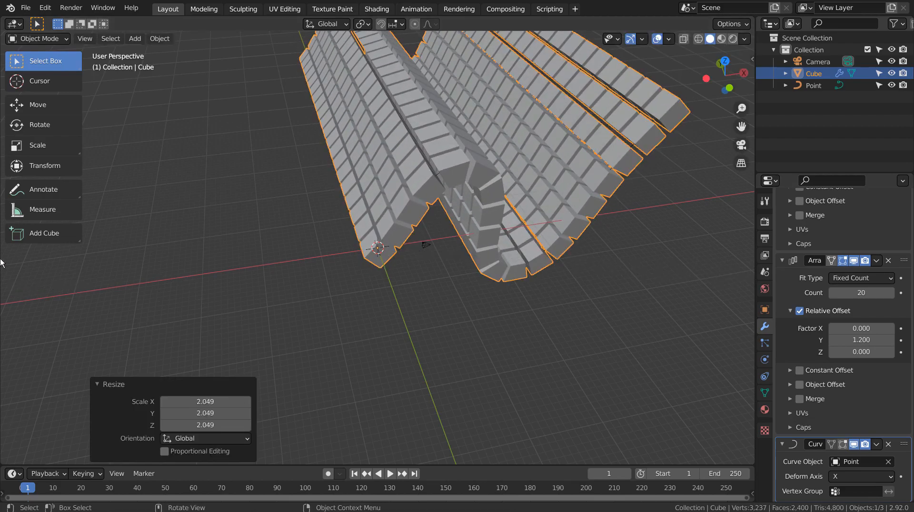
scroll("down", 3)
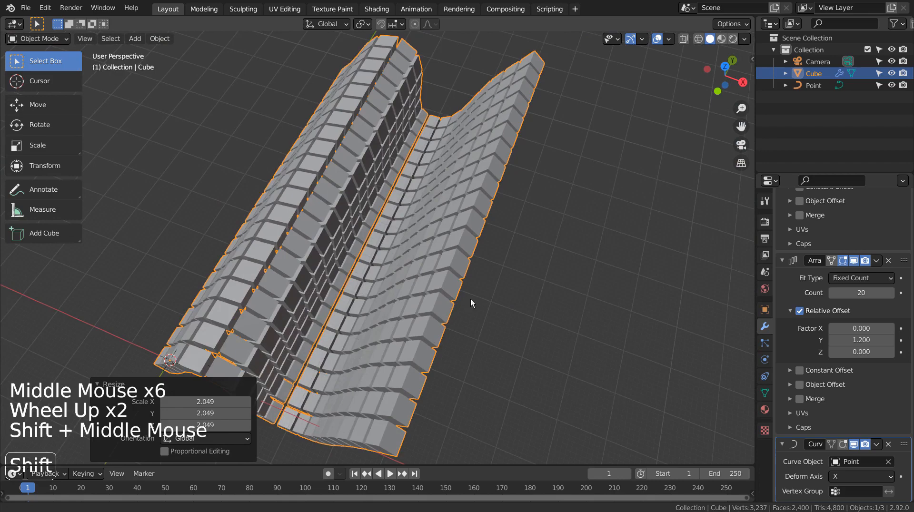
Scale the wavy surface down slightly and select the Camera to show its 50 mm lens settings.
key("s")
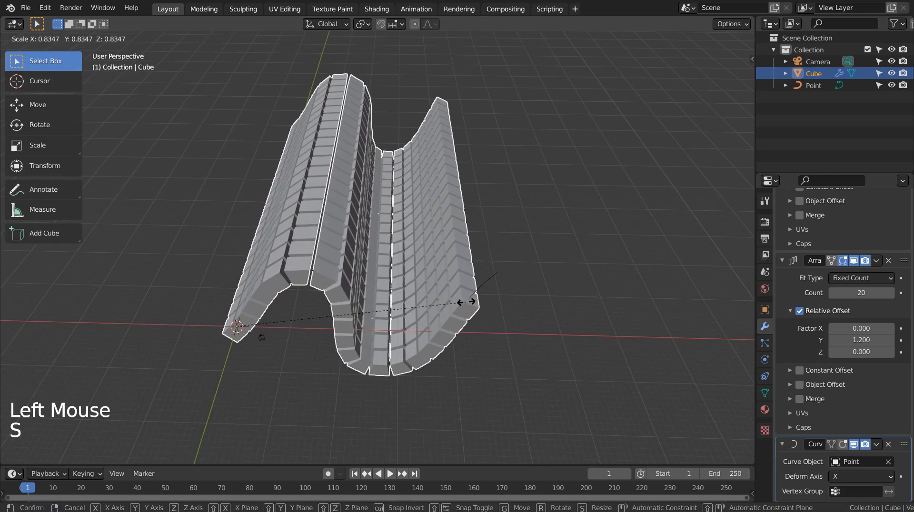
mouse_move(522, 291)
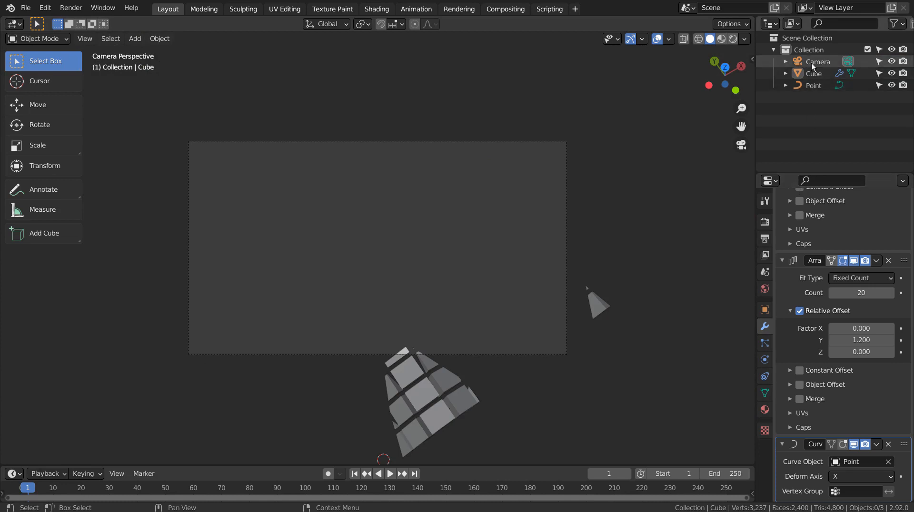
double_click(818, 61)
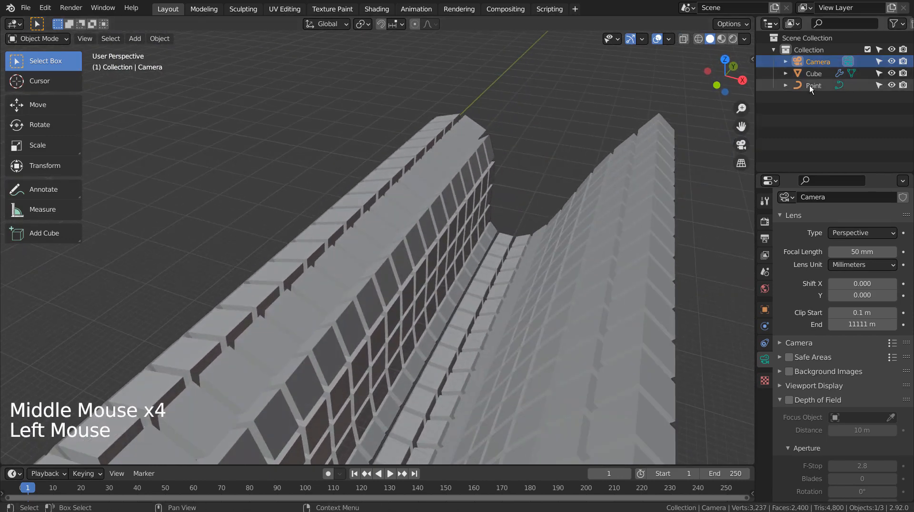
Extrude extra points on the Point curve, rotate its end downward and check through the camera.
left_click(812, 85)
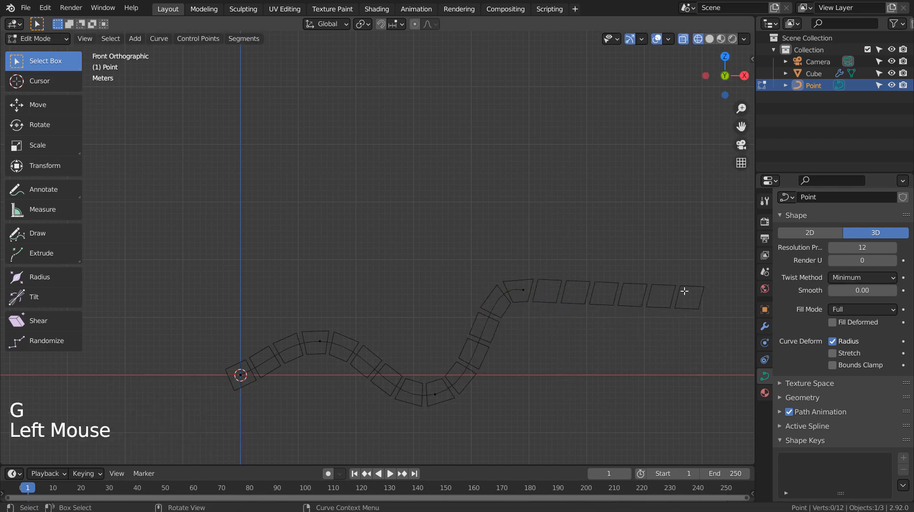
key("a")
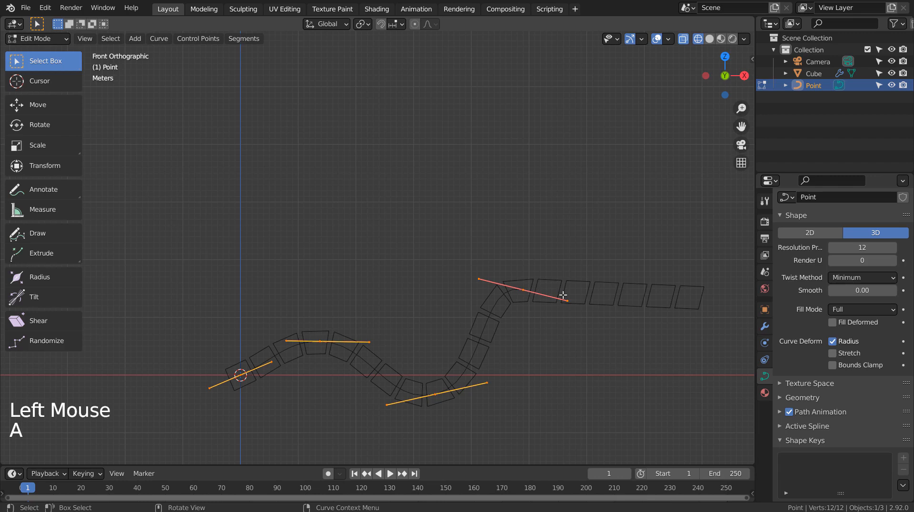
key("ctrl+z")
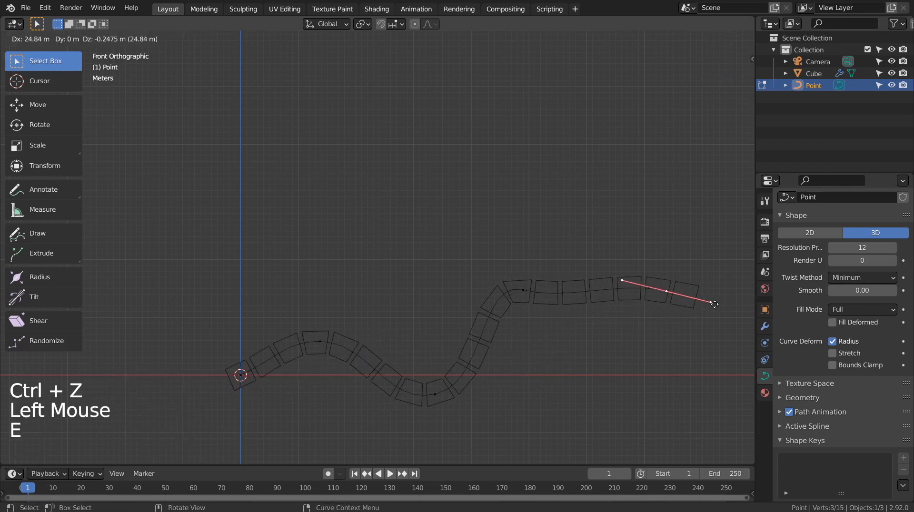
left_click(714, 303)
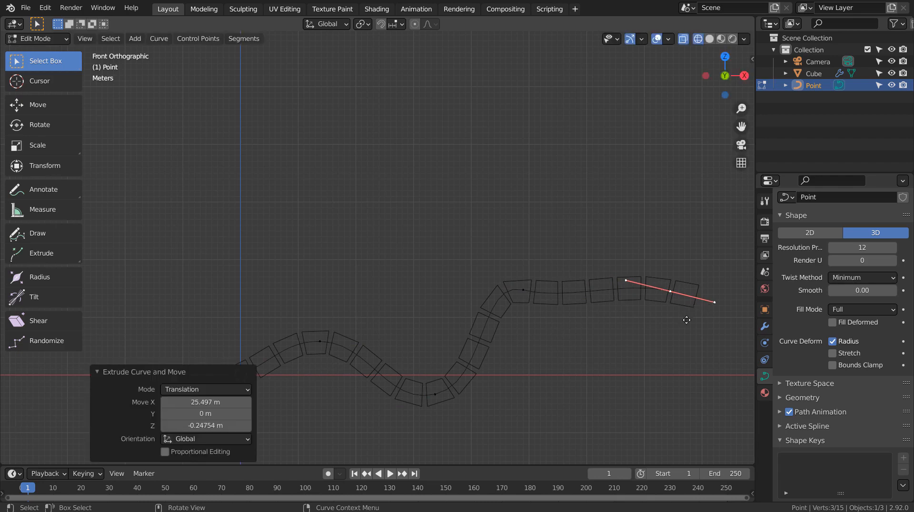
key("r")
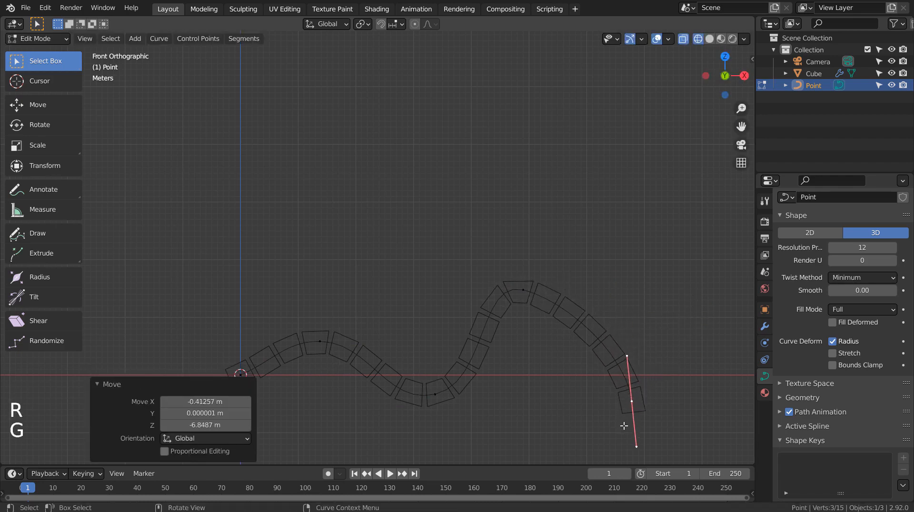
key("Tab")
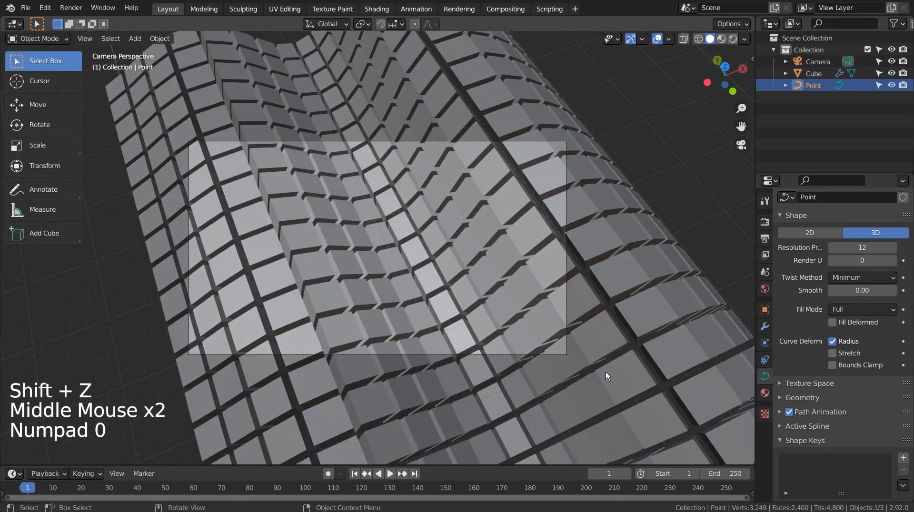
key("shift+grave")
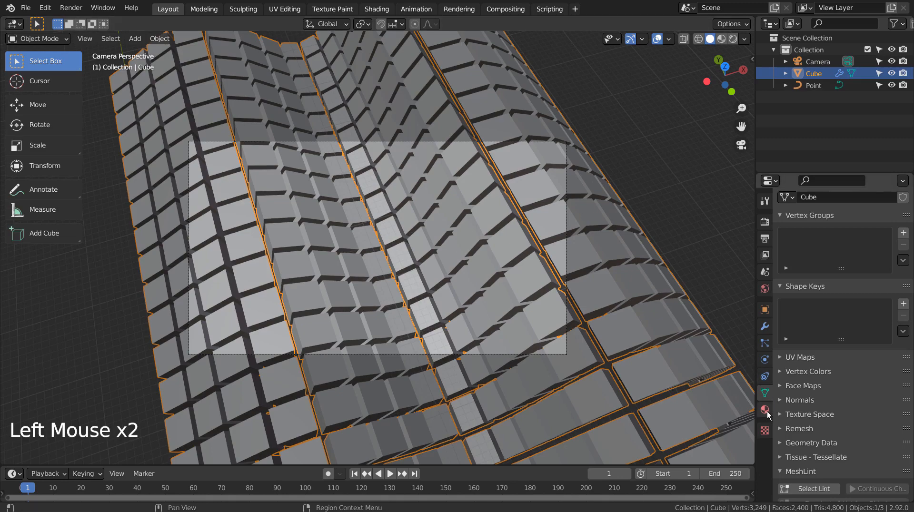
Show the surface's metallic material, then the world settings with forest.exr at 0.1 strength.
left_click(764, 409)
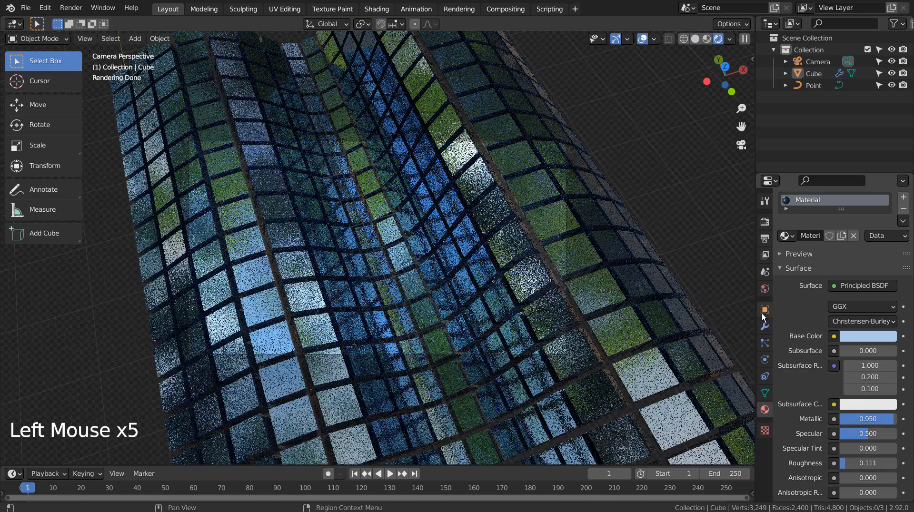
left_click(764, 288)
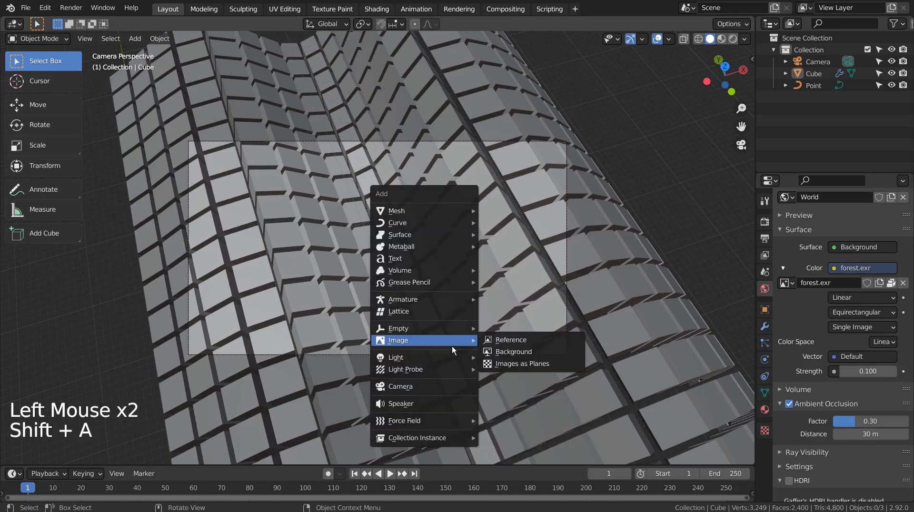
Add point light Point.001, raise it above the surface and preview in Rendered shading.
left_click(395, 357)
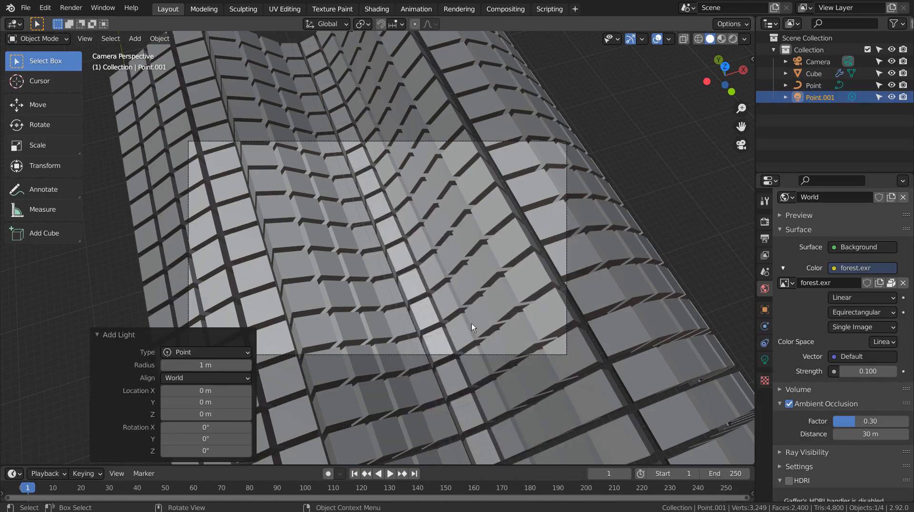
scroll("down", 3)
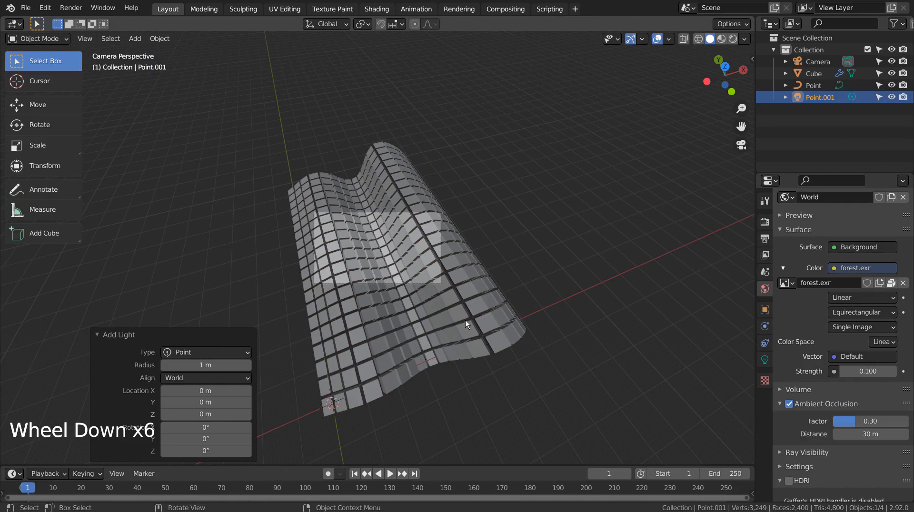
key("g")
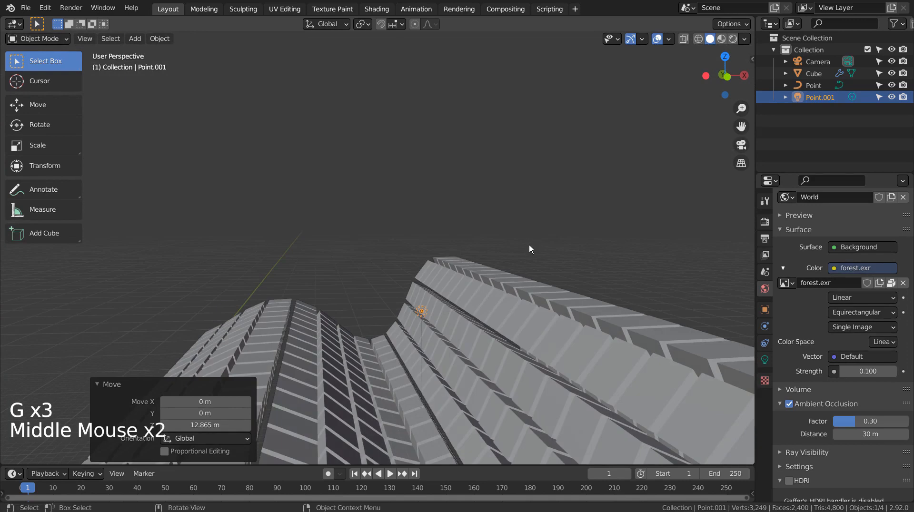
key("g")
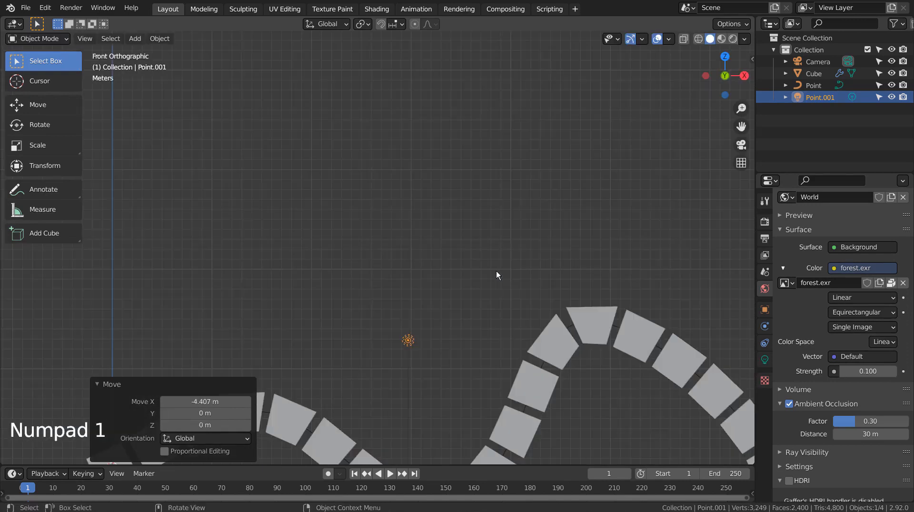
scroll("down", 3)
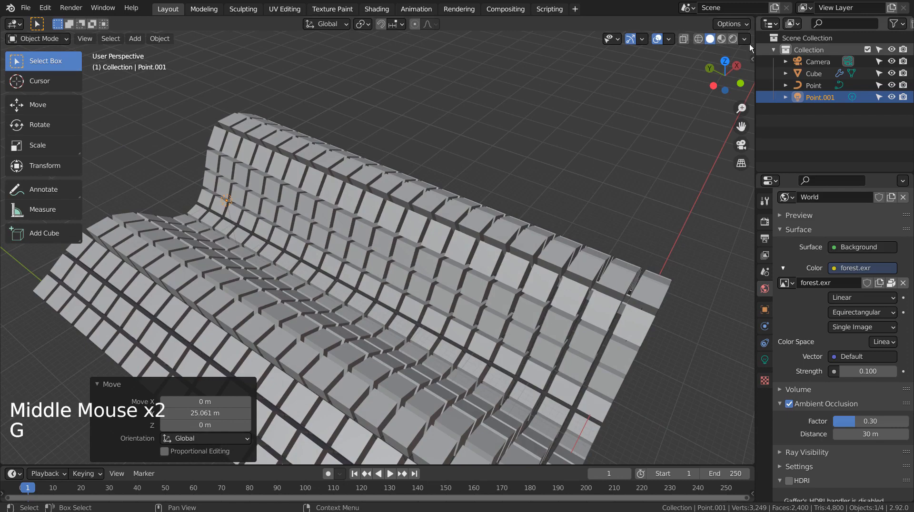
left_click(727, 38)
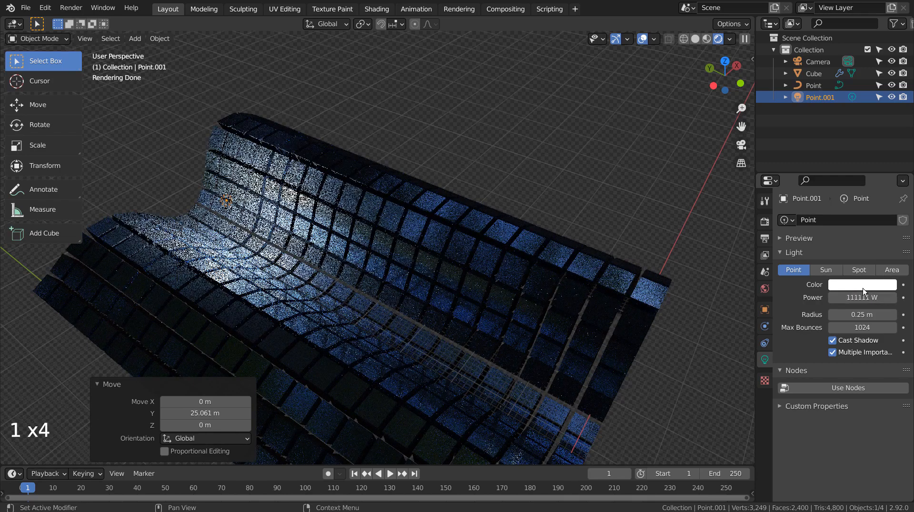
Duplicate the light into Point.002 (green) and Point.003 (blue) and preview them rendered.
left_click(862, 285)
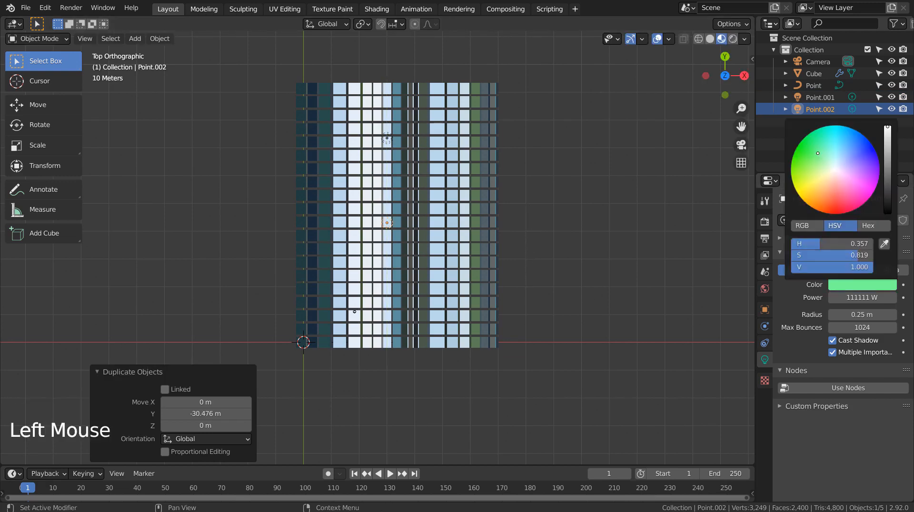
key("shift+d")
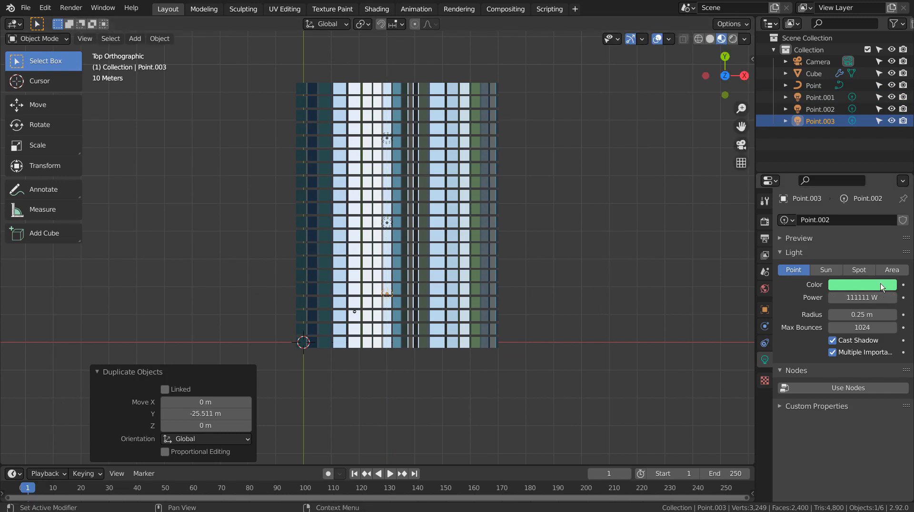
left_click(863, 284)
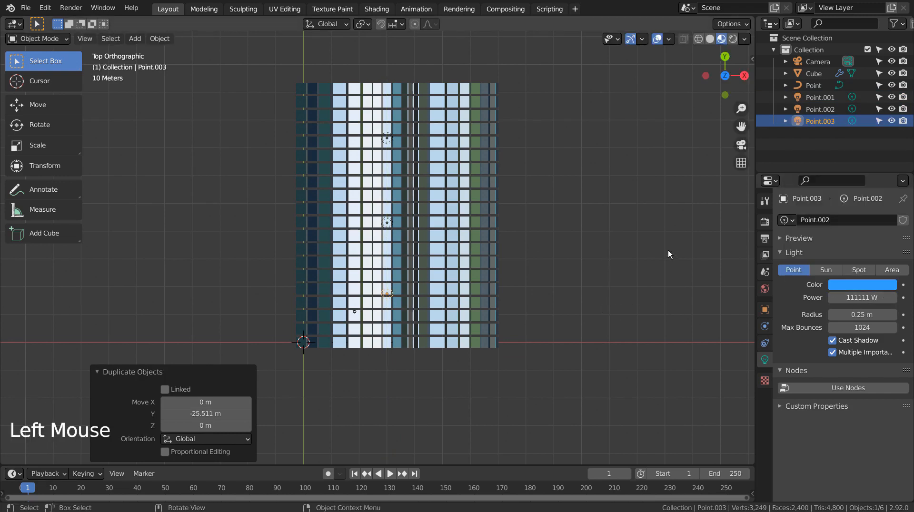
left_click(728, 38)
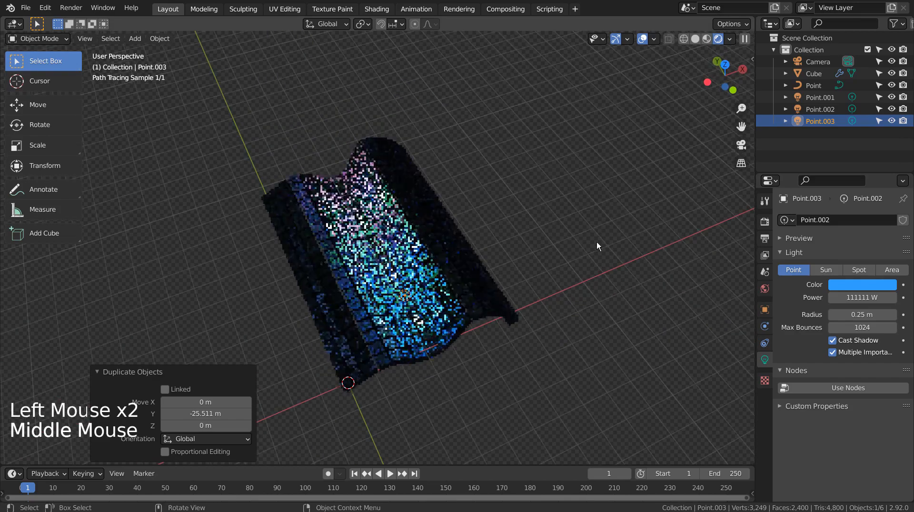
scroll("up", 3)
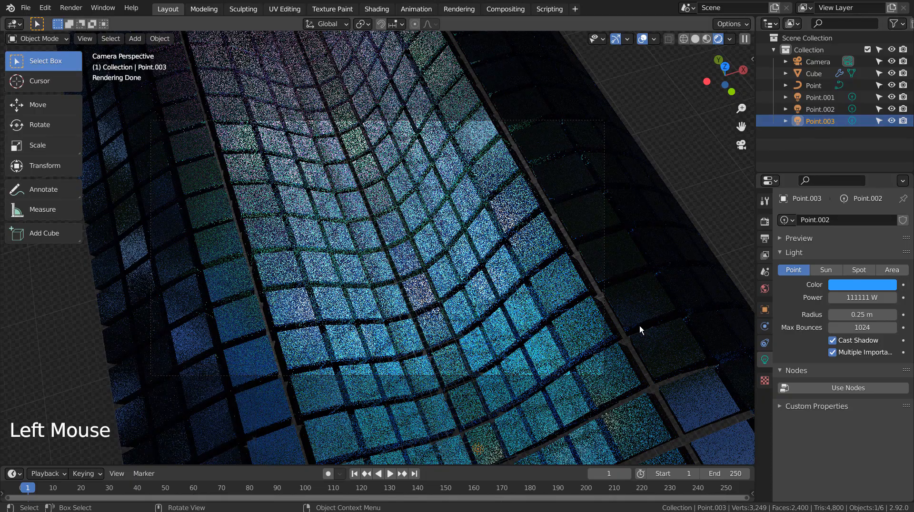
Move the coloured lights and duplicate the set into lights up to Point.009 across the surface.
key("g")
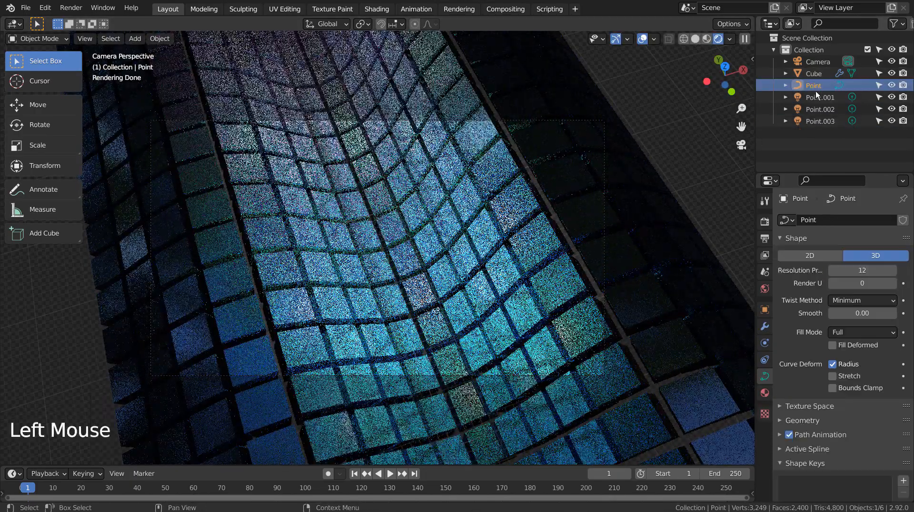
left_click(820, 98)
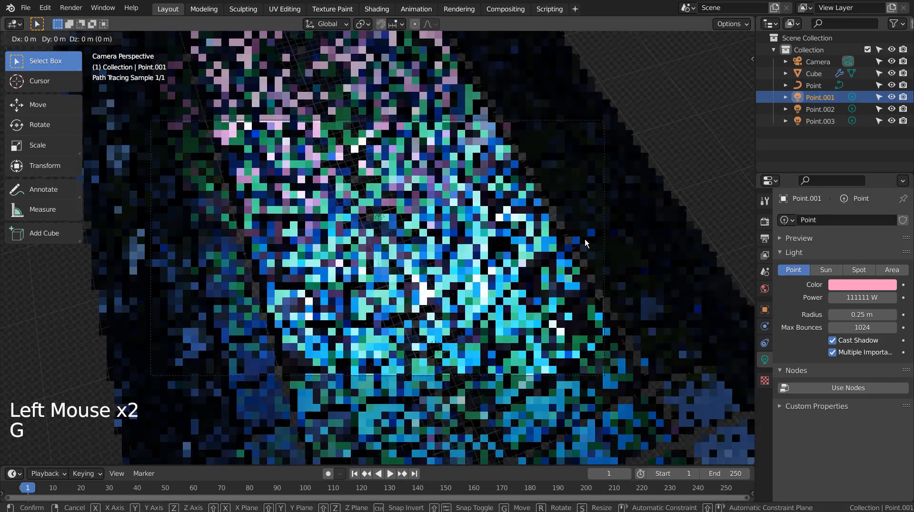
mouse_move(681, 344)
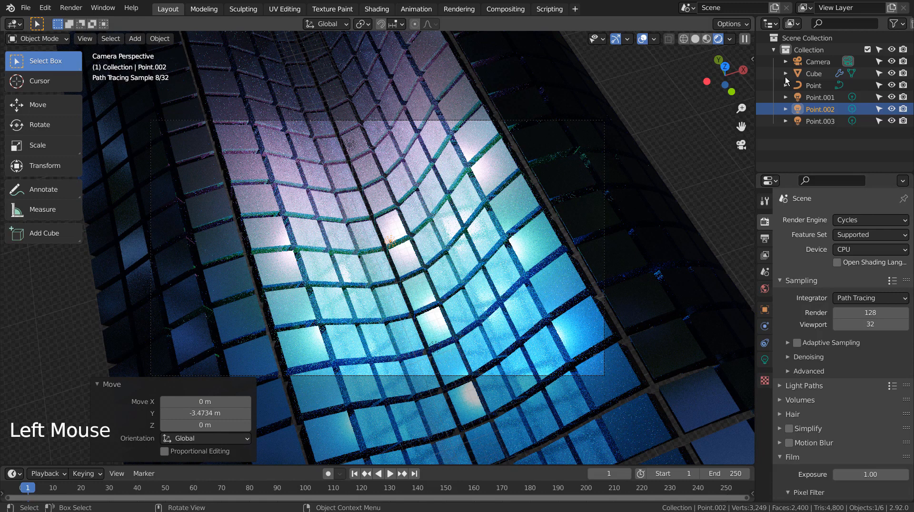
left_click(820, 121)
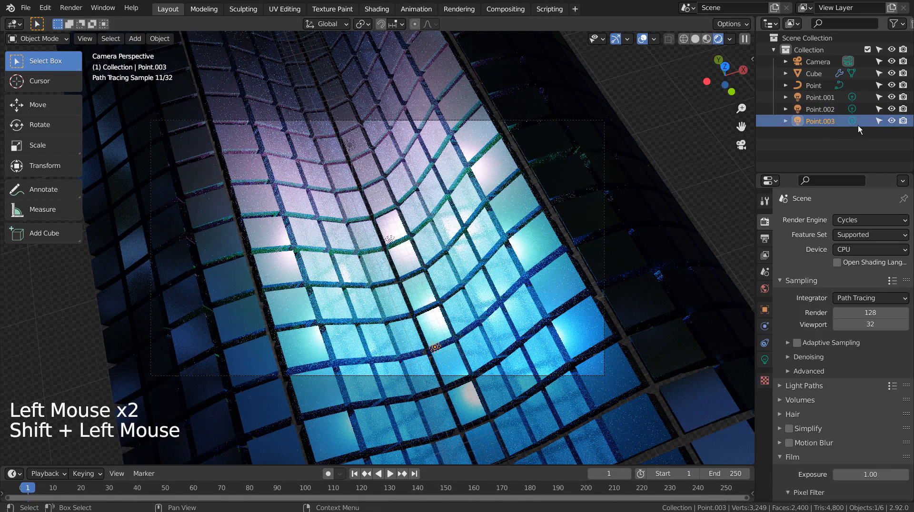
left_click(819, 98)
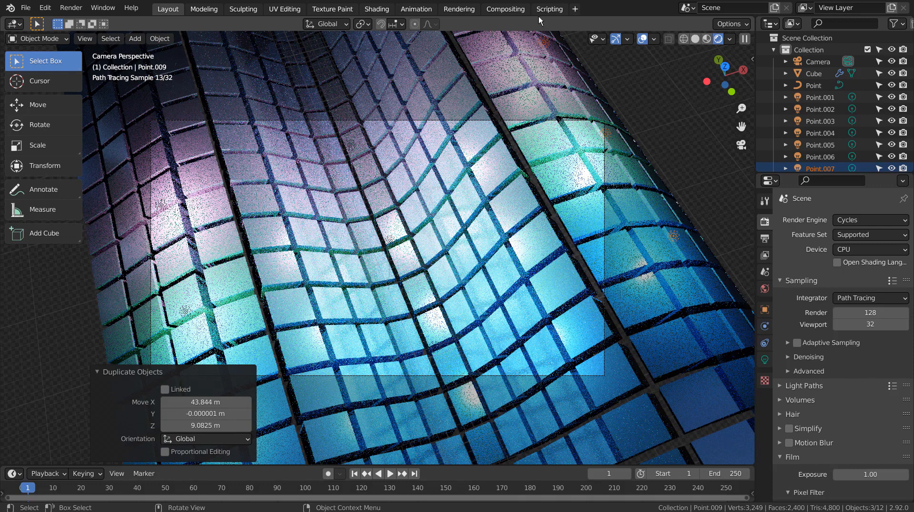
Save as blueprint.blend, return to Solid shading and start the final Cycles render with F12.
left_click(505, 8)
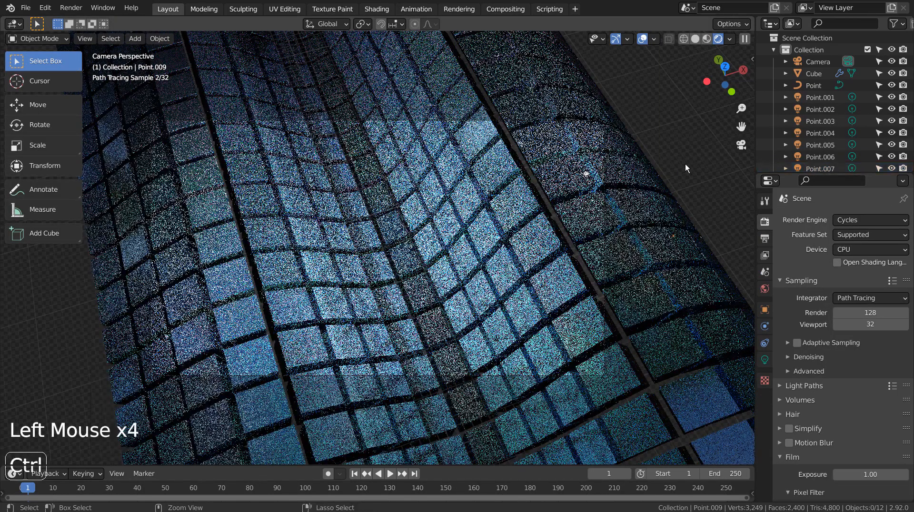
key("ctrl+s")
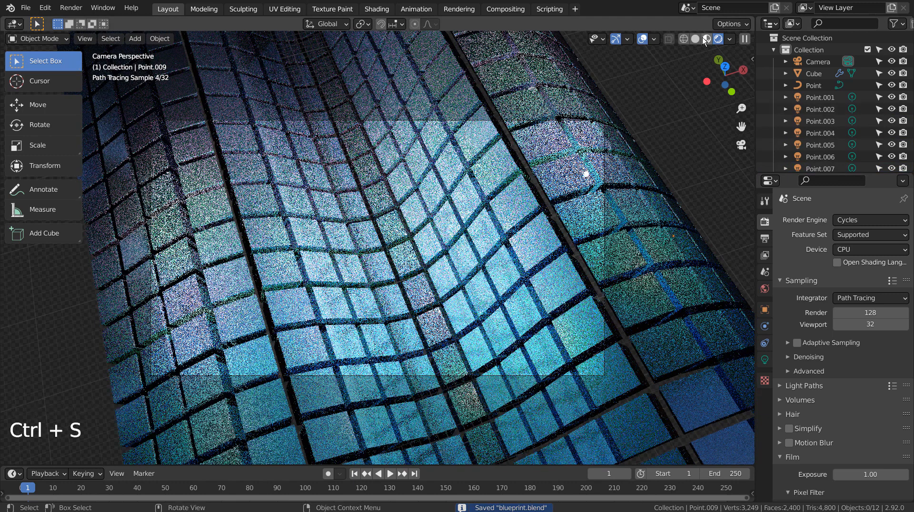
left_click(710, 38)
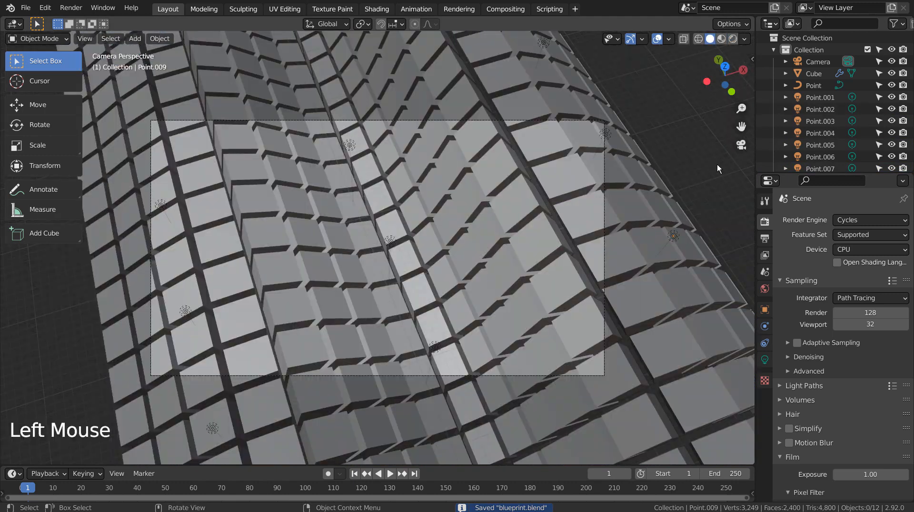
left_click(703, 168)
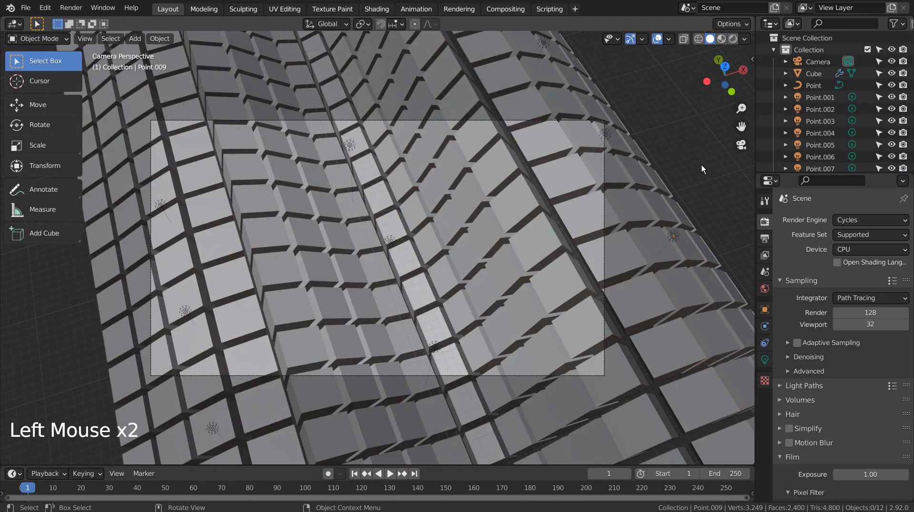
key("F12")
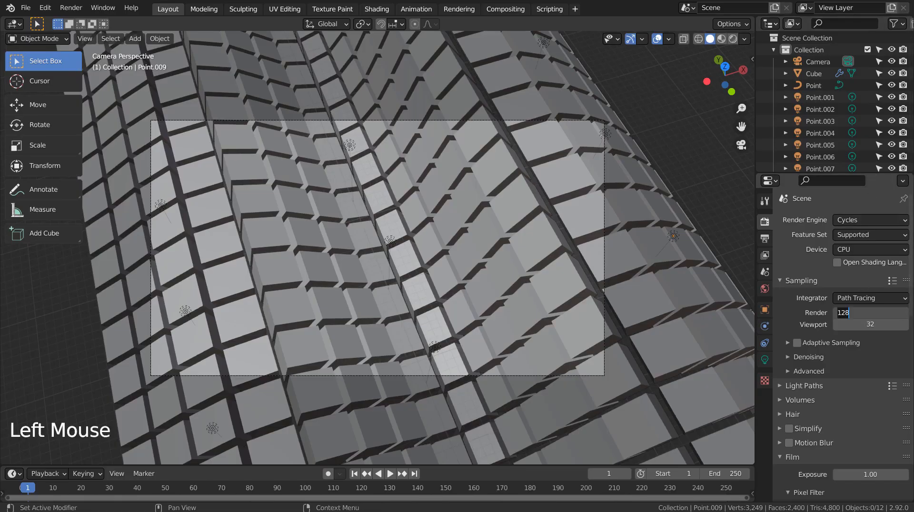
key("F12")
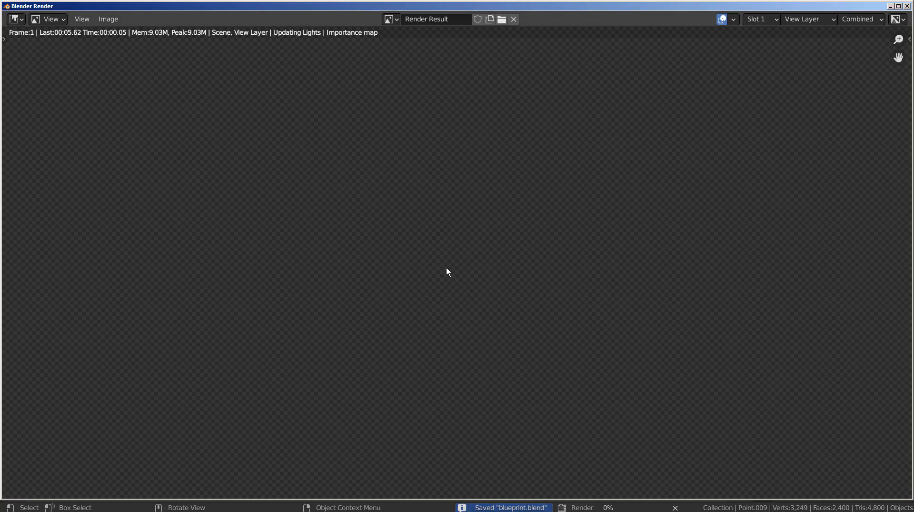